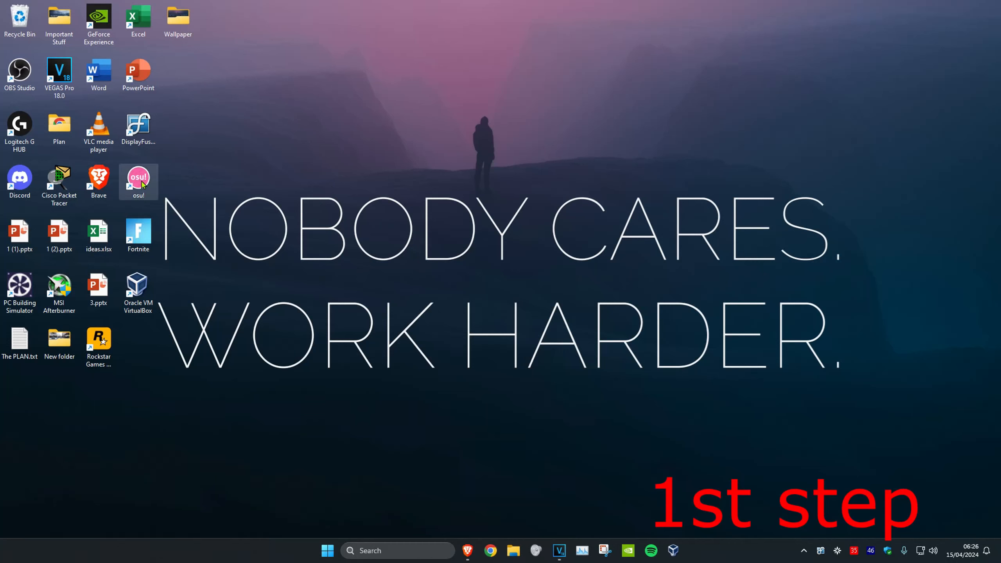
Find osu! through Windows Search and open its install folder's Skins folder
{"action": "right_click", "coordinate": [137, 182]}
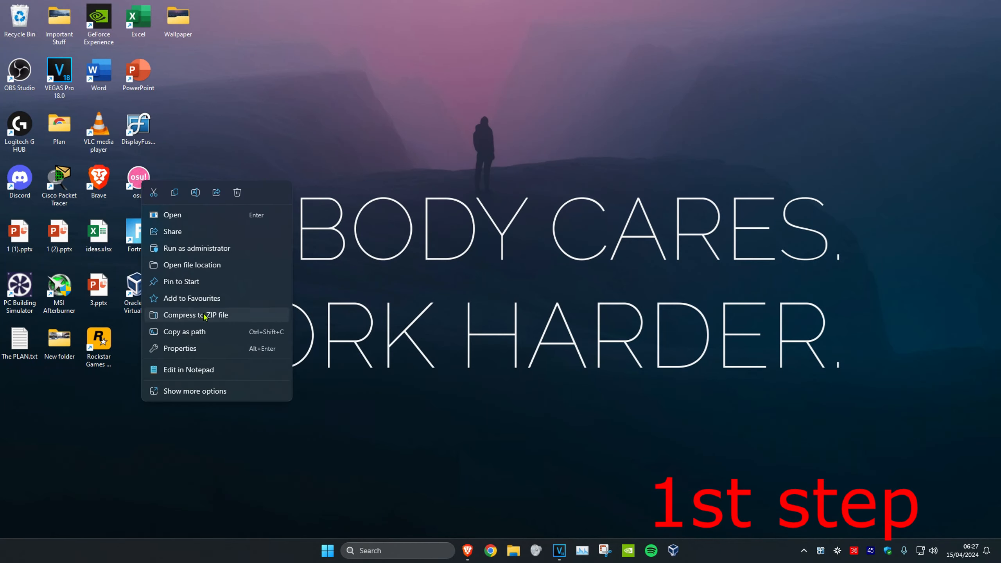
{"action": "left_click", "coordinate": [520, 320]}
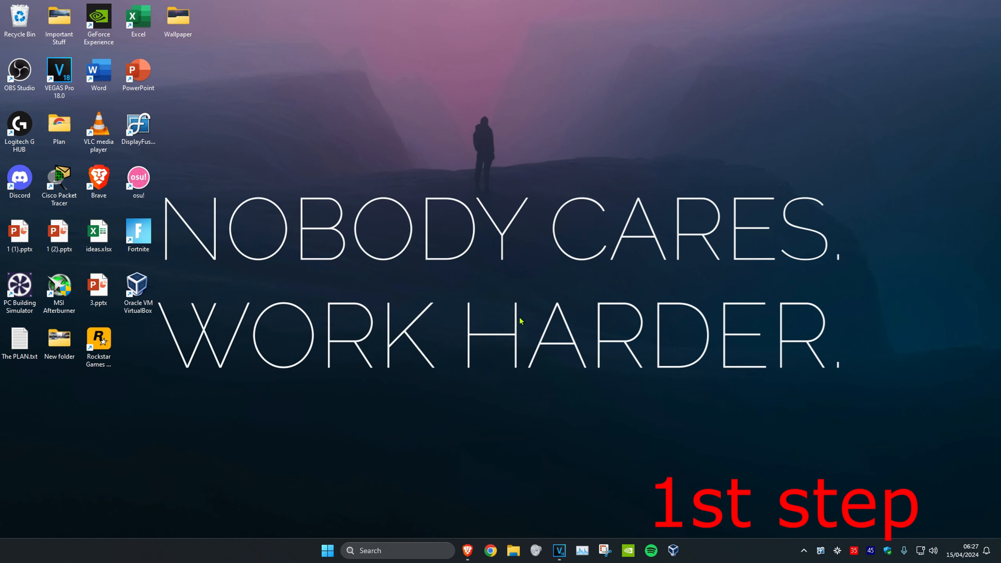
{"action": "mouse_move", "coordinate": [380, 551]}
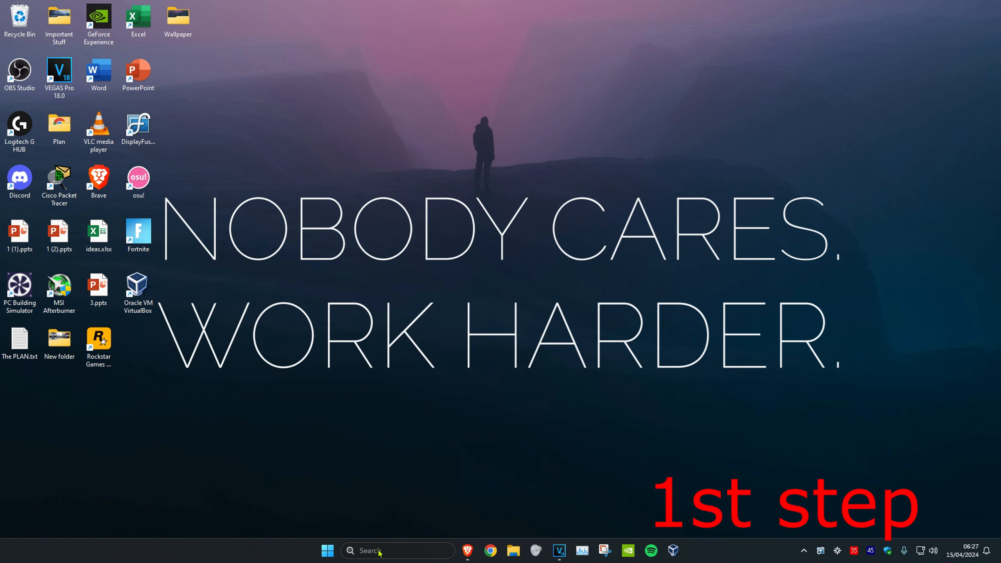
{"action": "type", "text": "osu!"}
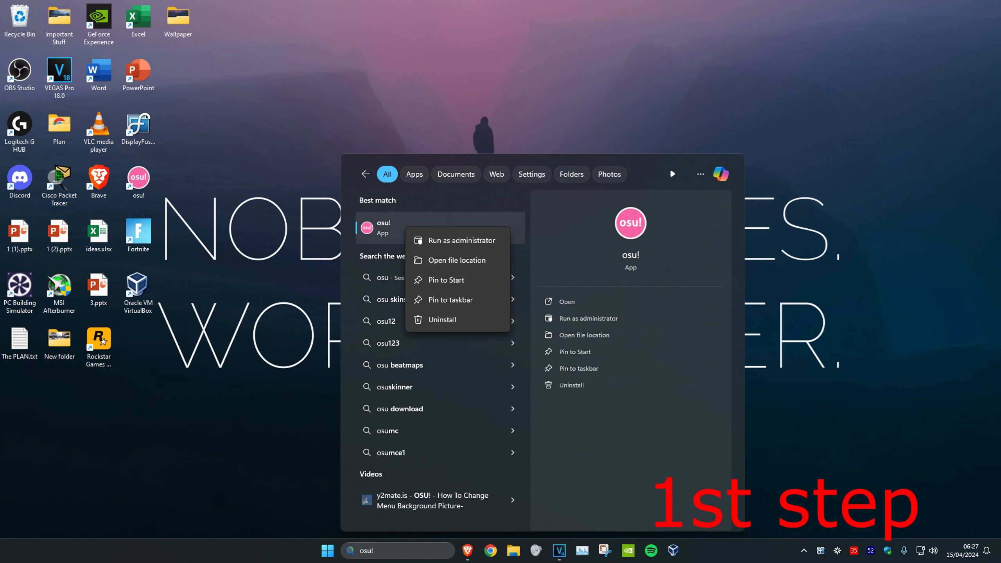
{"action": "left_click", "coordinate": [456, 260]}
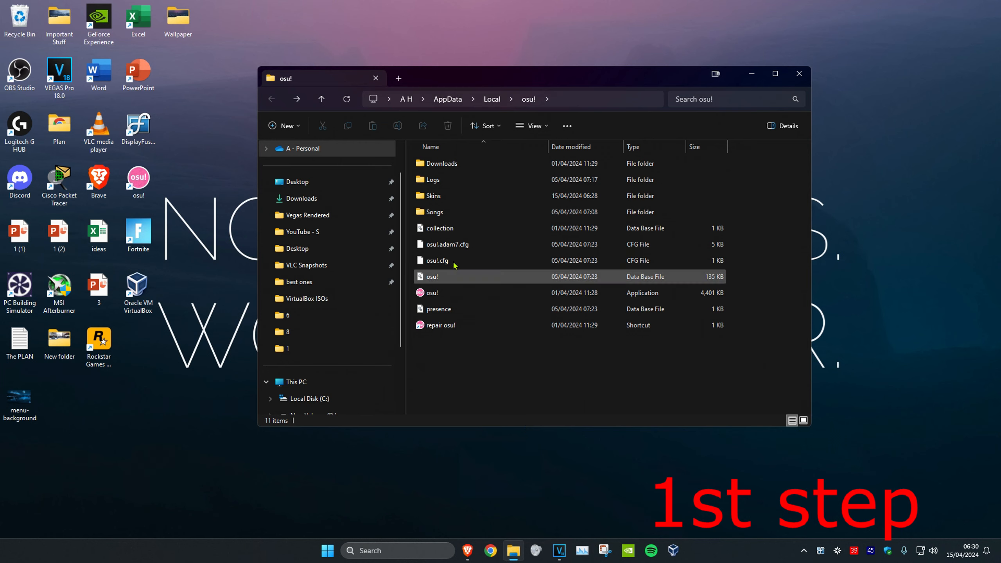
{"action": "double_click", "coordinate": [435, 196]}
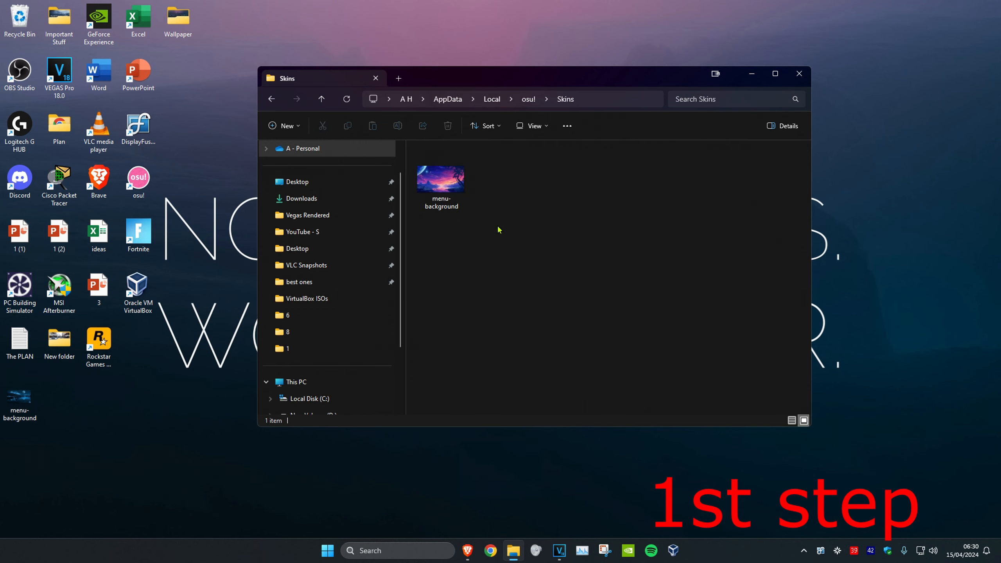
Rename the old menu-background image fvssfv and drag the desktop menu-background image into Skins
{"action": "left_click", "coordinate": [440, 182]}
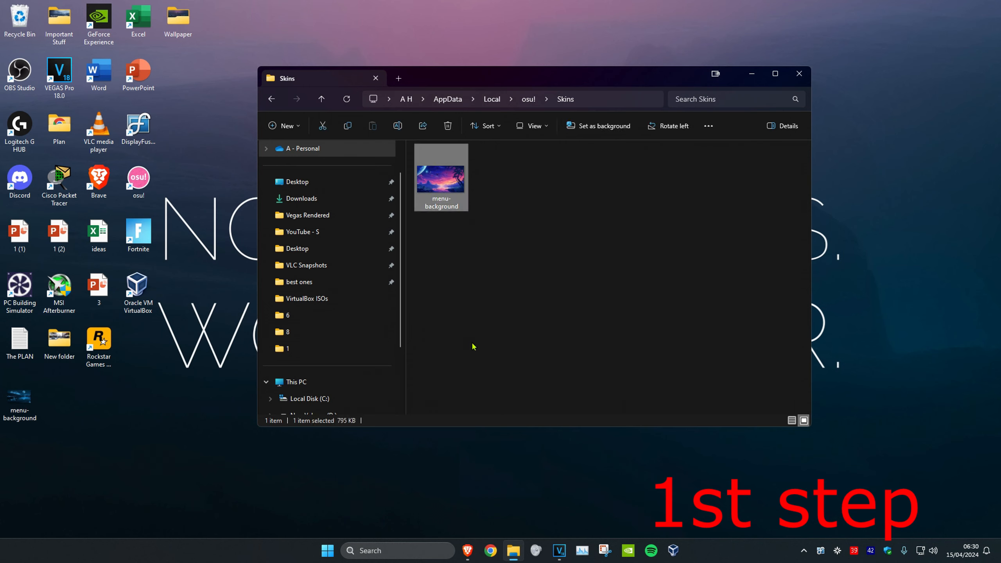
{"action": "right_click", "coordinate": [440, 177]}
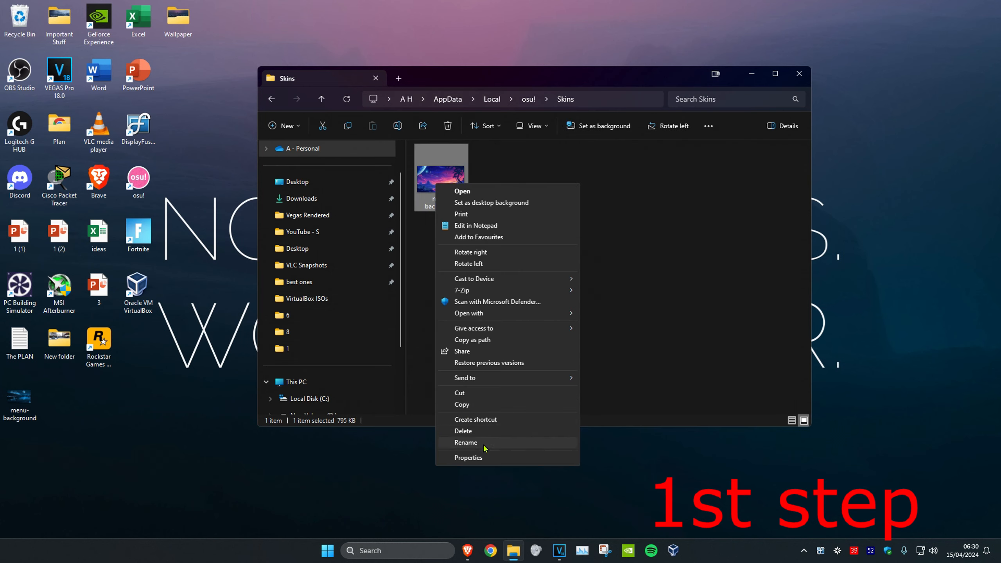
{"action": "left_click", "coordinate": [466, 443]}
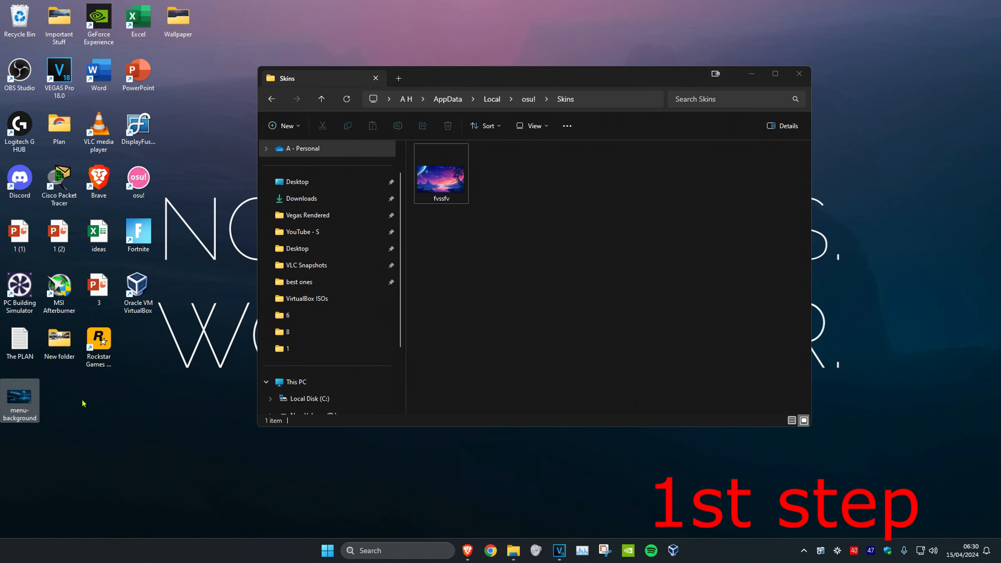
{"action": "left_click_drag", "start_coordinate": [20, 401], "coordinate": [217, 294]}
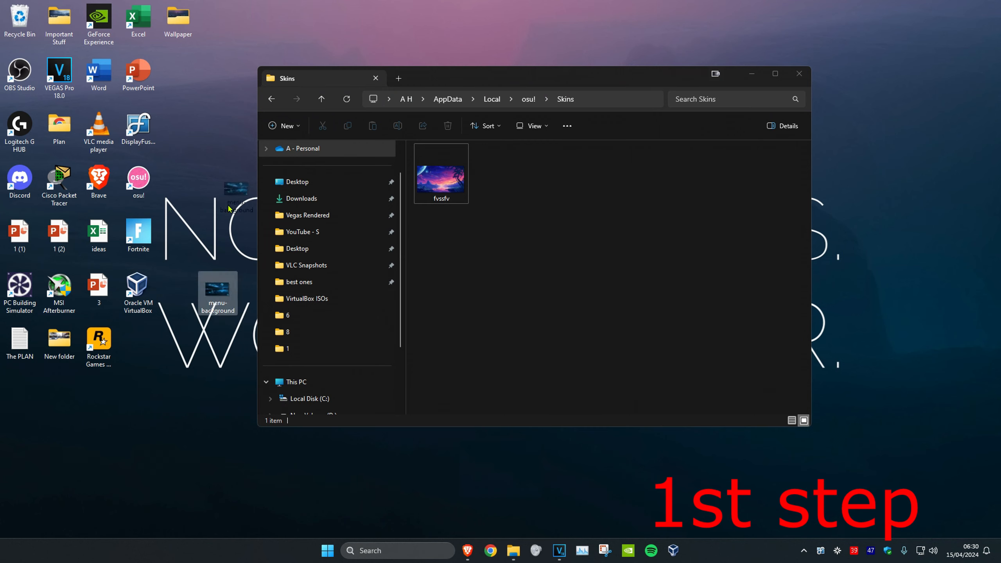